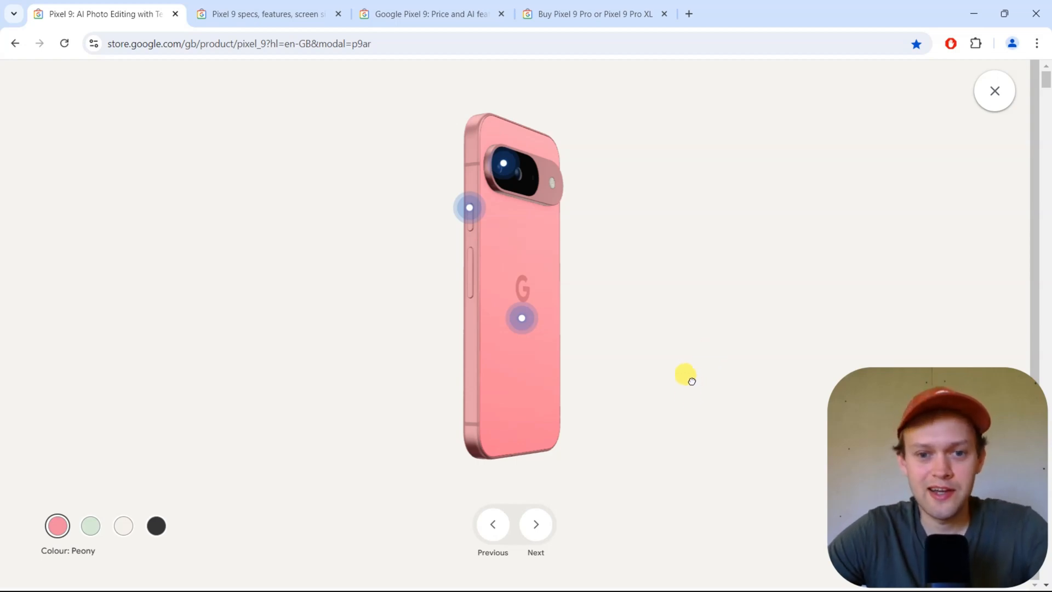
Step: Rotate the Peony Pixel 9 model to inspect its back, camera bar and bottom charging port
drag(684, 374, 517, 362)
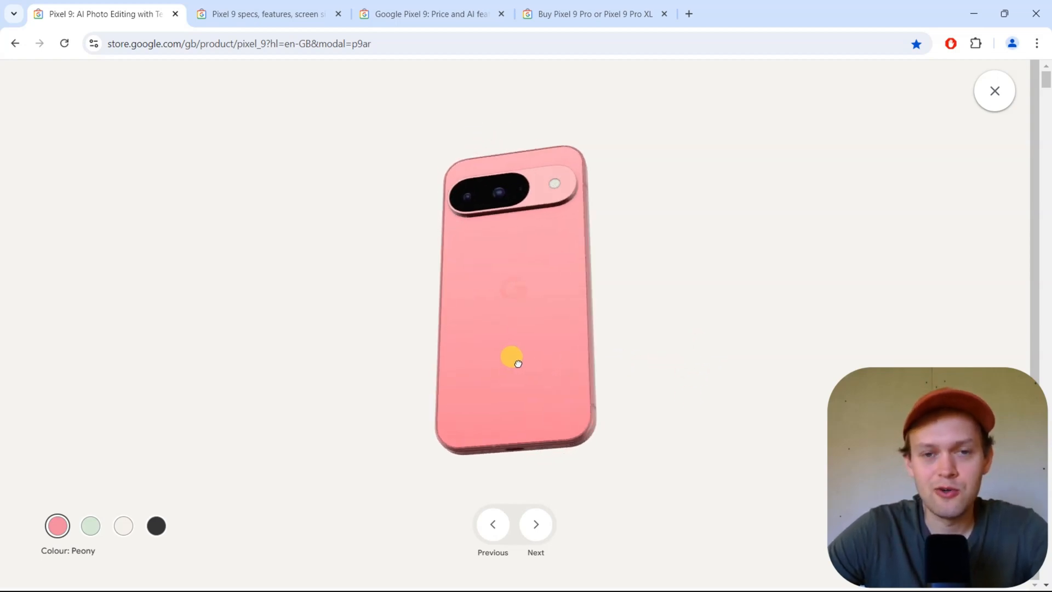
drag(511, 356, 616, 277)
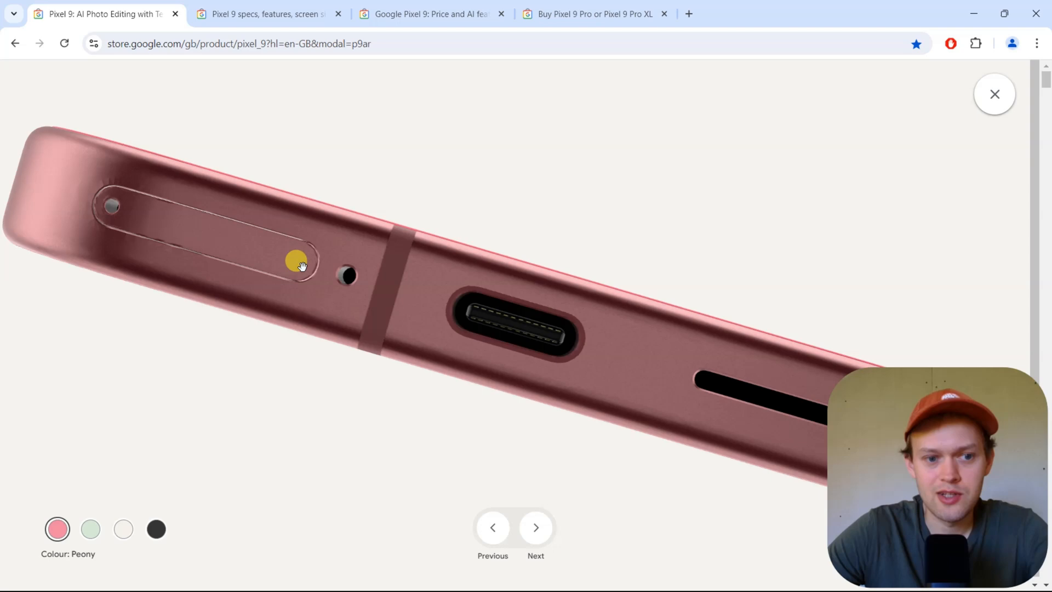
drag(301, 266, 239, 270)
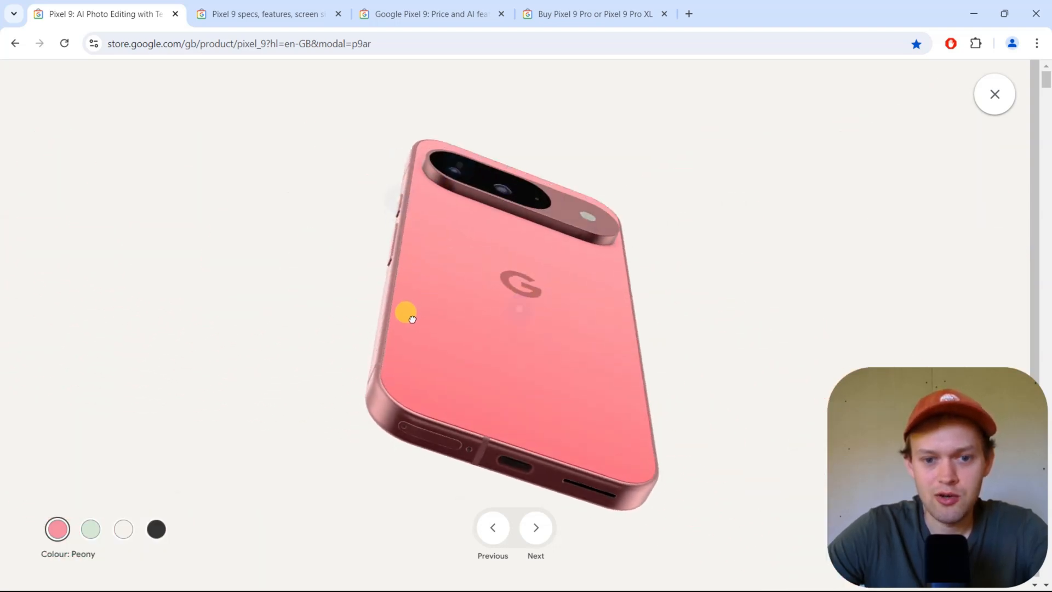
click(272, 14)
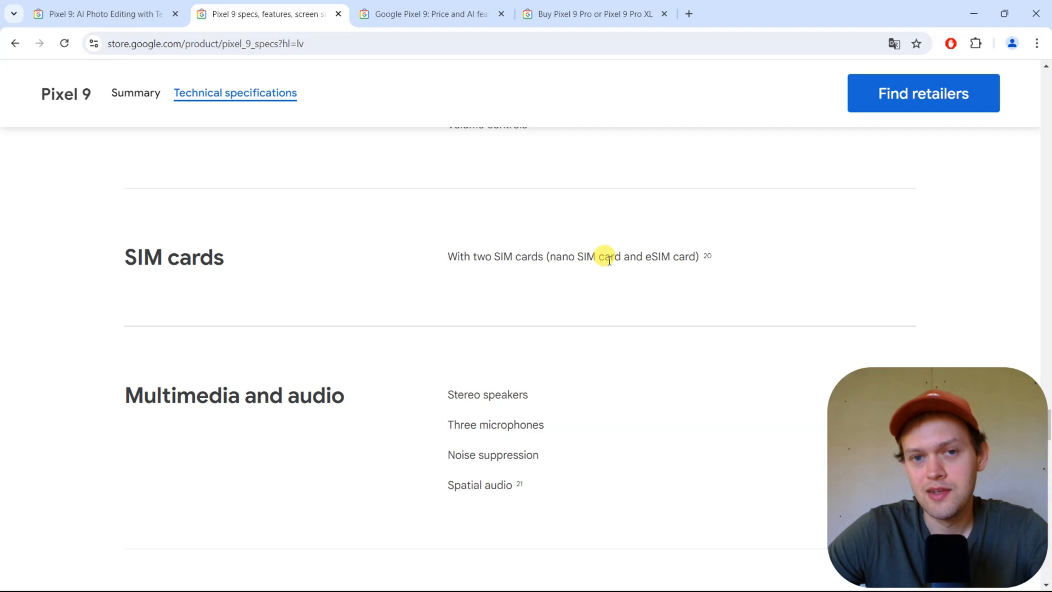
mouse_move(620, 256)
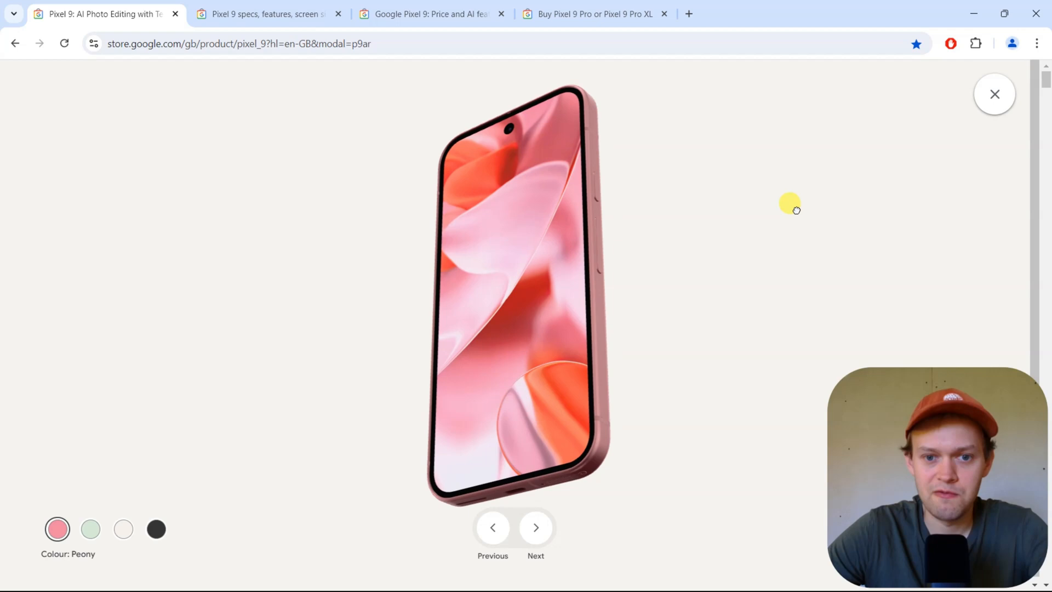
Step: Select the Obsidian colour swatch for the Pixel 9 in the 3D viewer
click(156, 529)
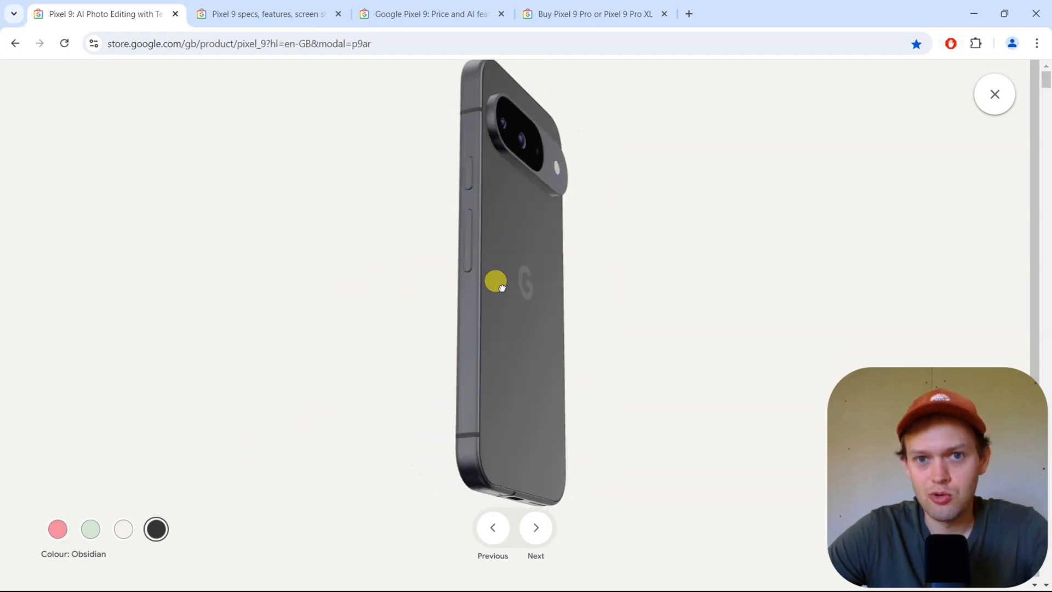
Step: Rotate the Obsidian Pixel 9 to show its back and bottom edge, then upright
click(535, 527)
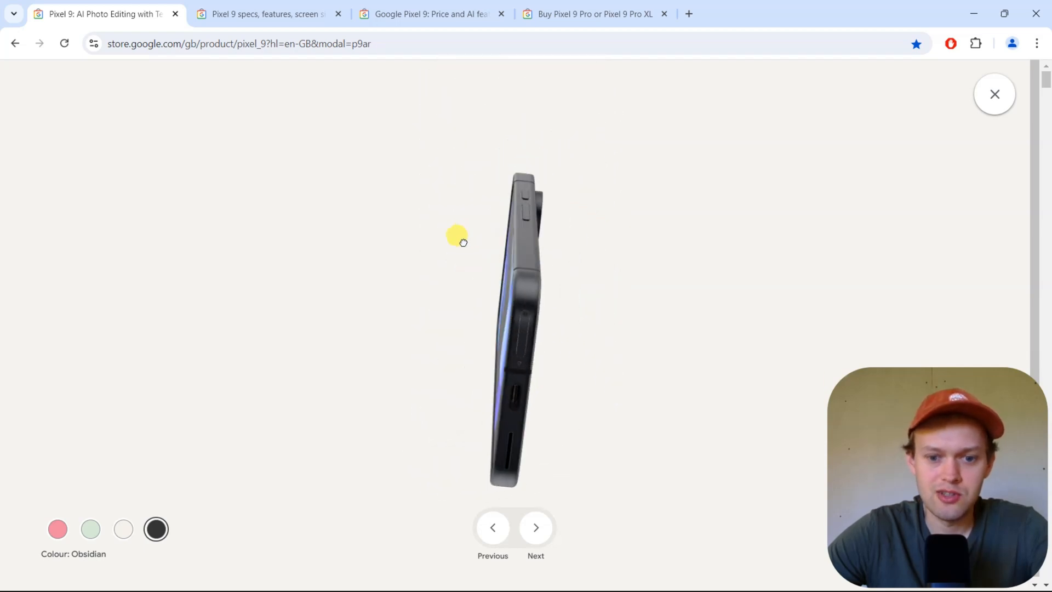
drag(457, 239, 346, 269)
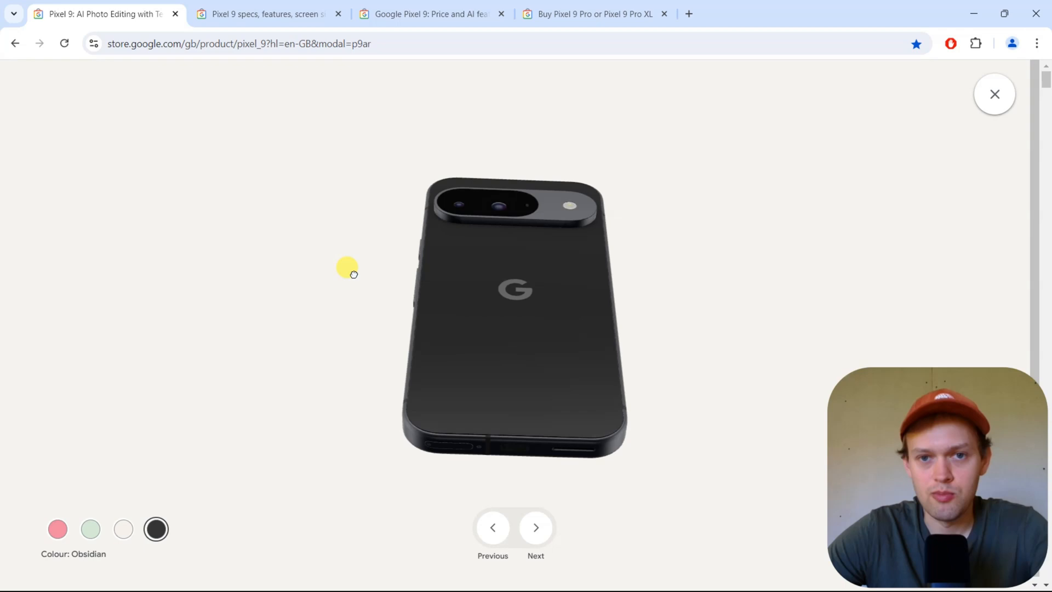
drag(353, 273, 452, 319)
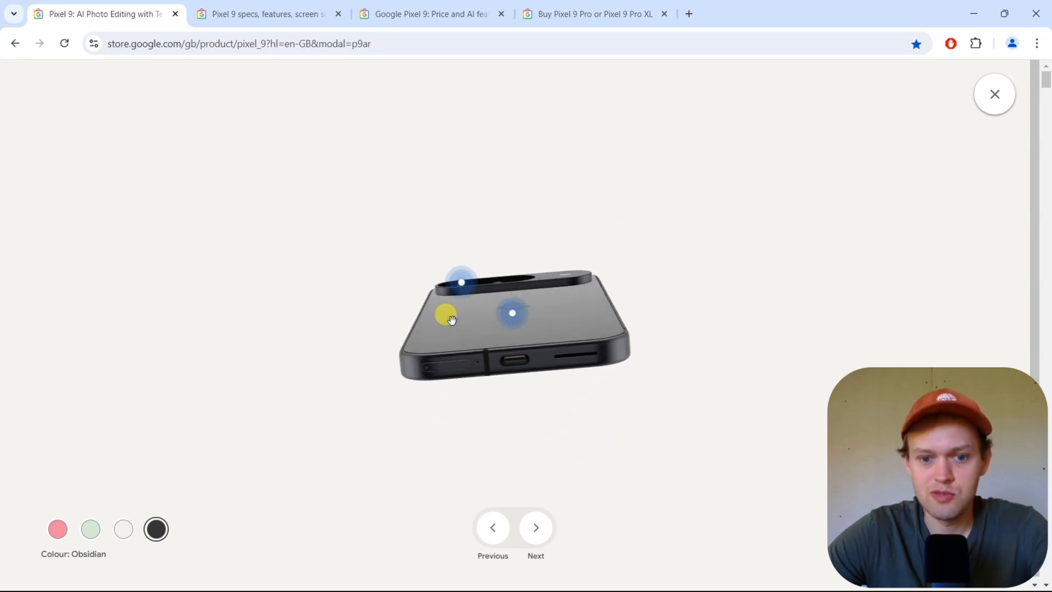
drag(449, 320, 564, 239)
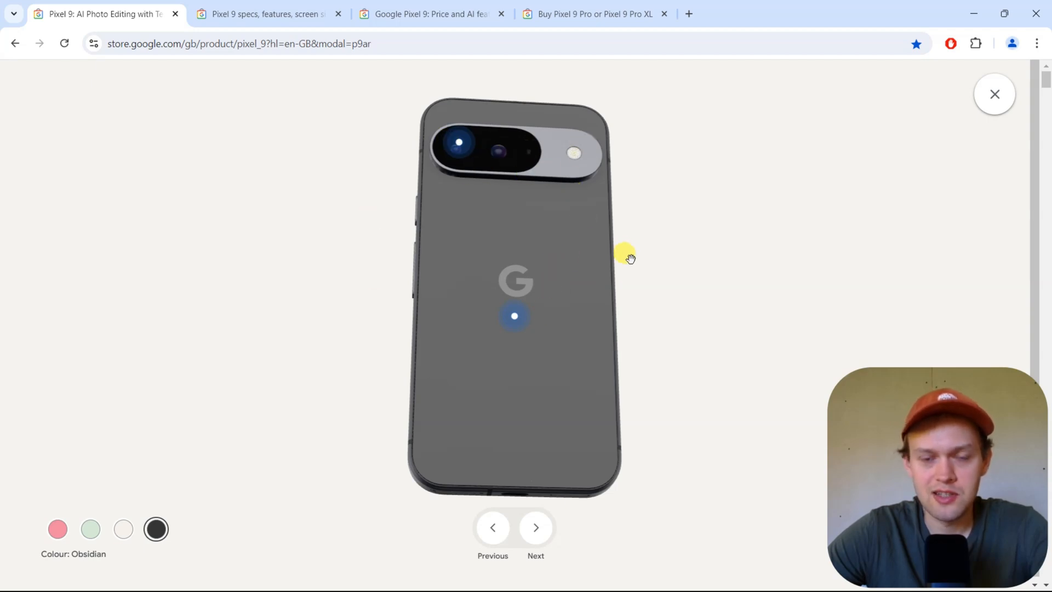
Step: Spin the Obsidian phone through its screen and rear, ending angled on its side
drag(624, 258, 495, 271)
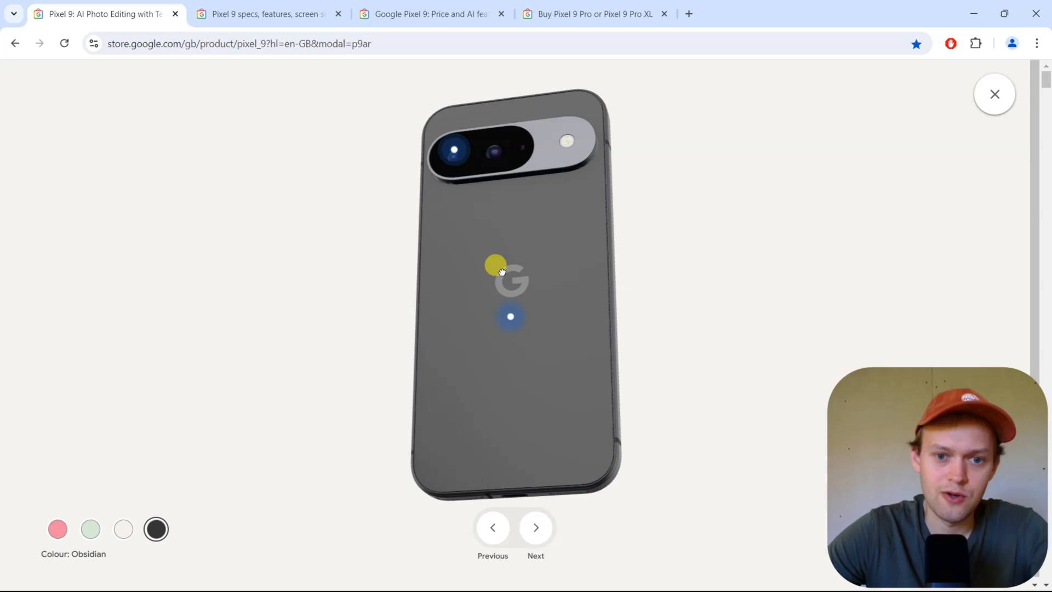
drag(499, 272, 641, 268)
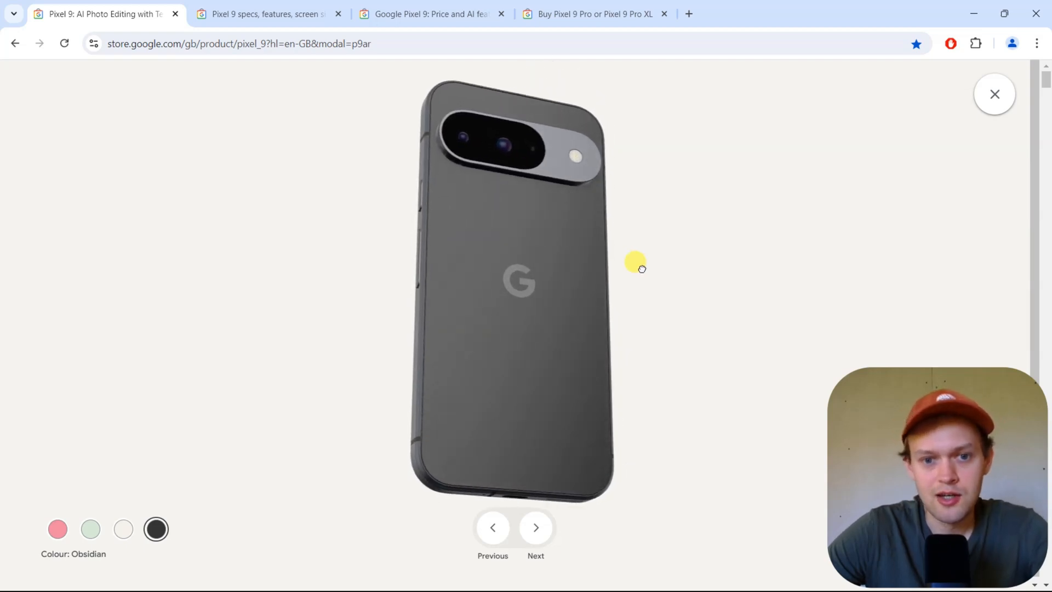
drag(634, 262, 436, 279)
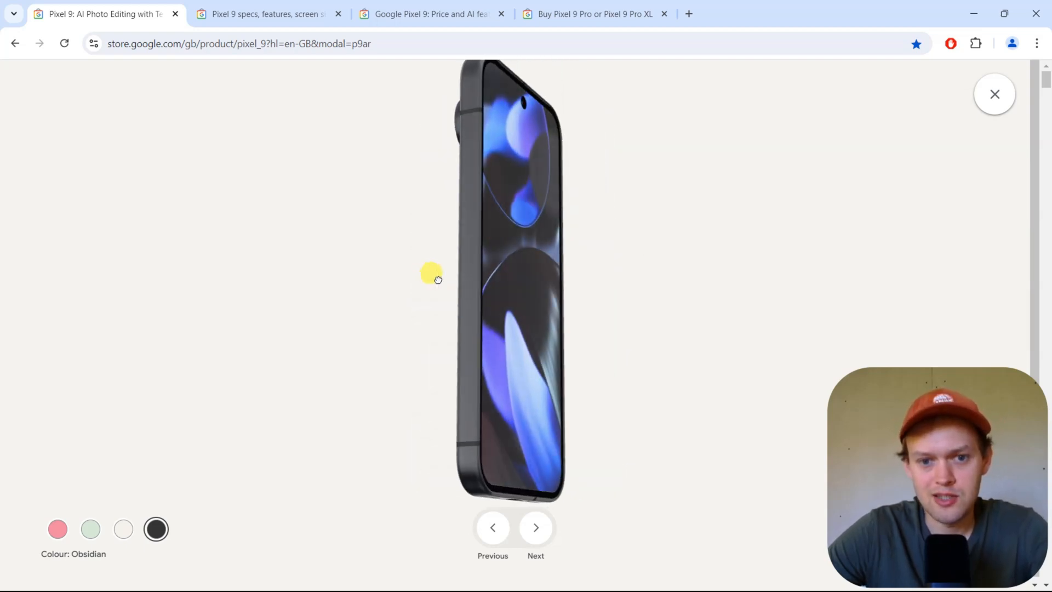
drag(437, 279, 607, 256)
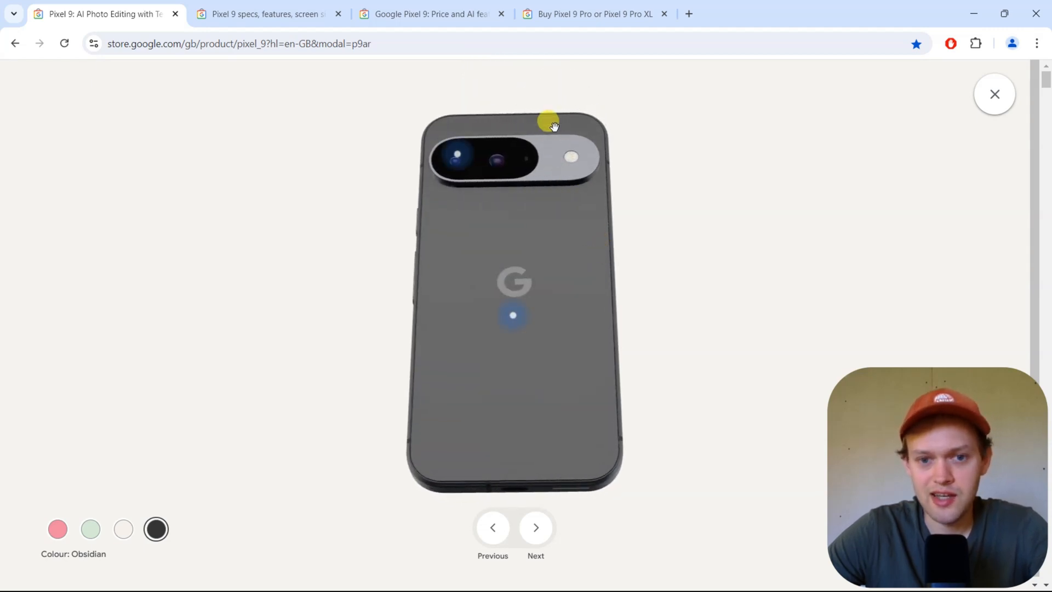
drag(550, 124, 586, 206)
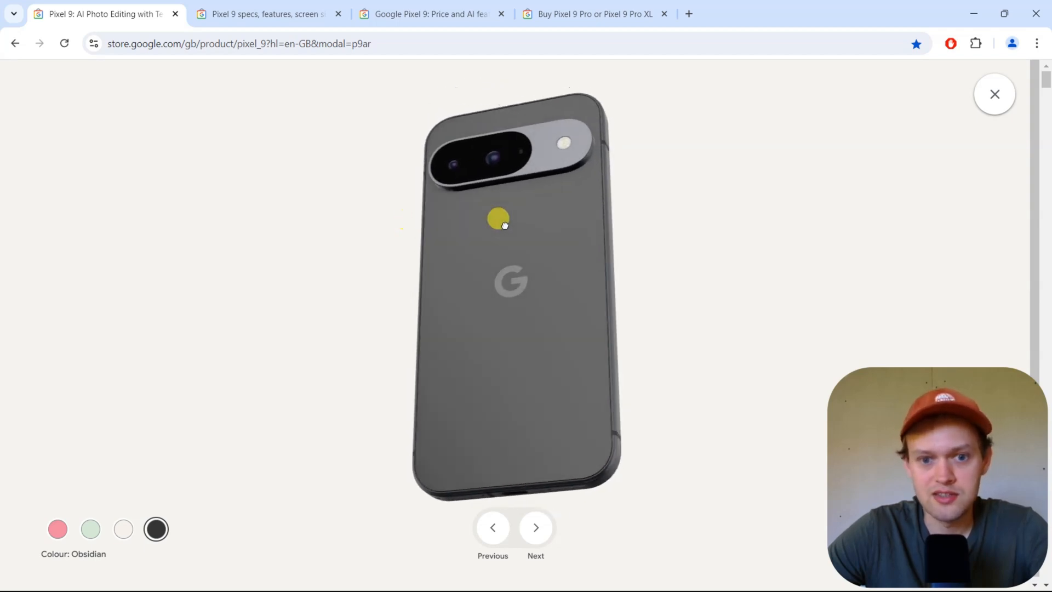
drag(497, 219, 472, 225)
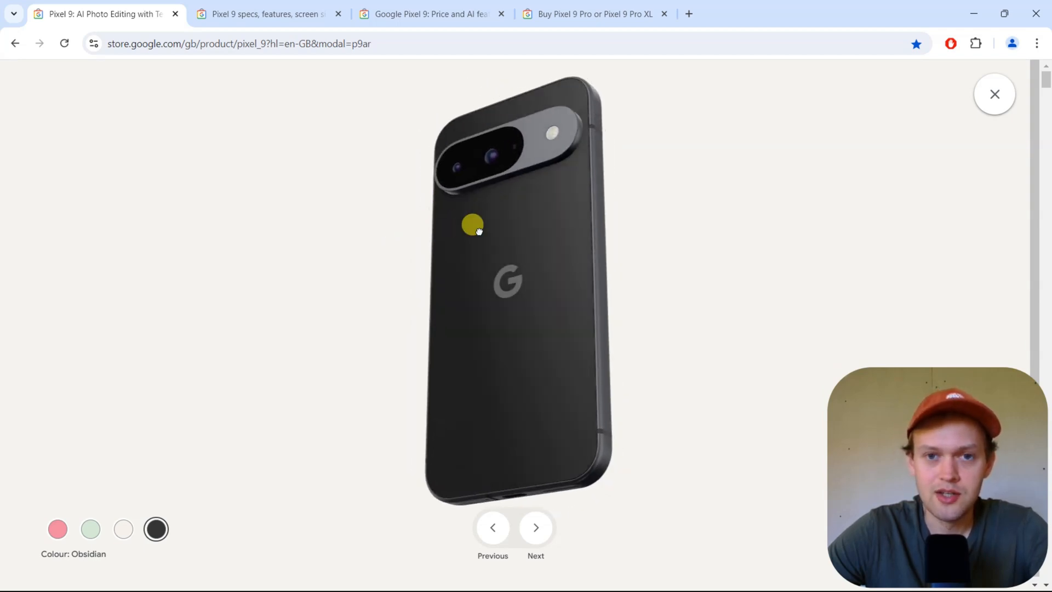